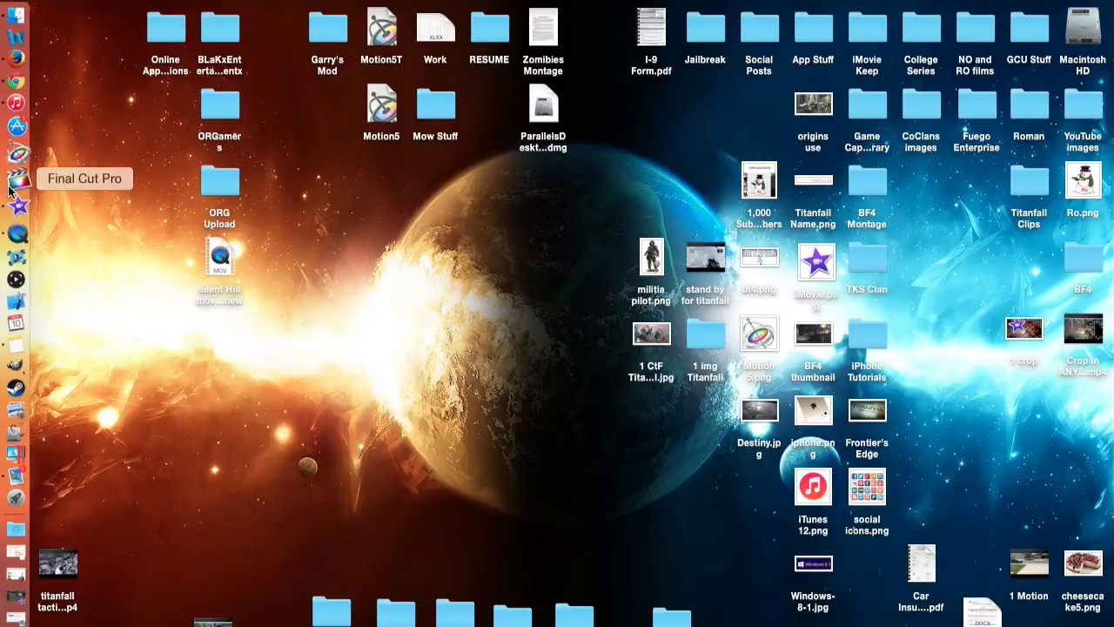
mouse_move(97, 251)
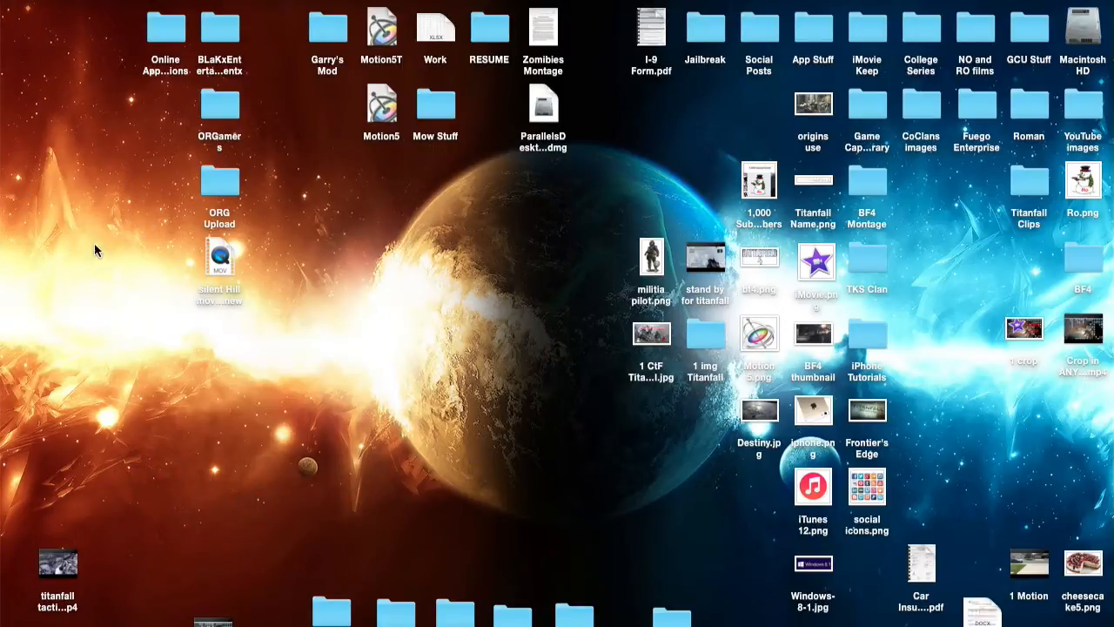
mouse_move(16, 225)
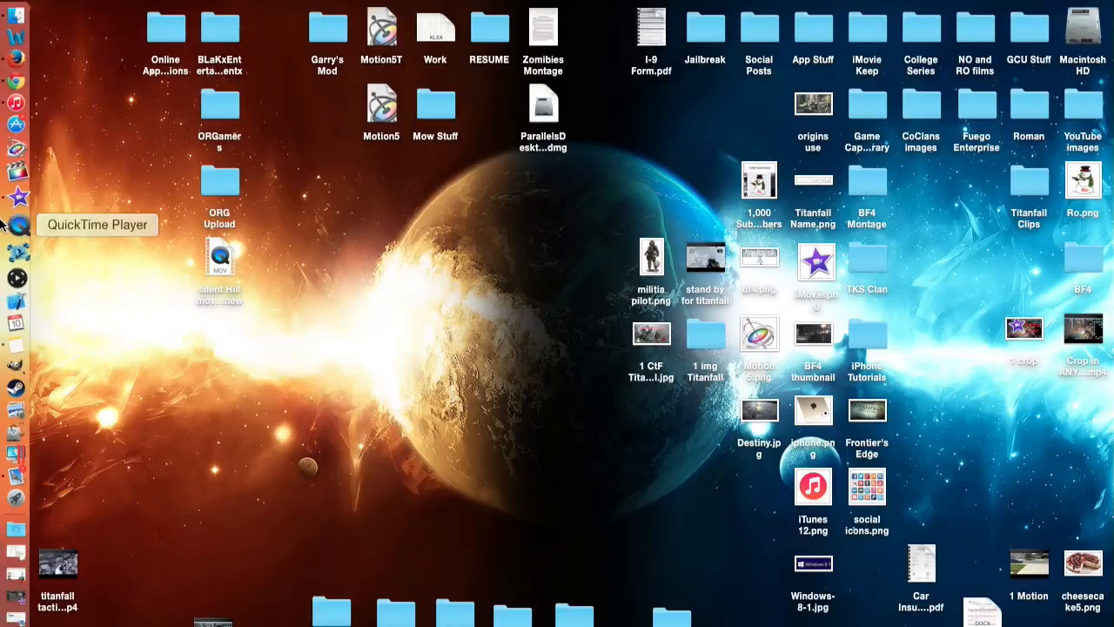
mouse_move(16, 115)
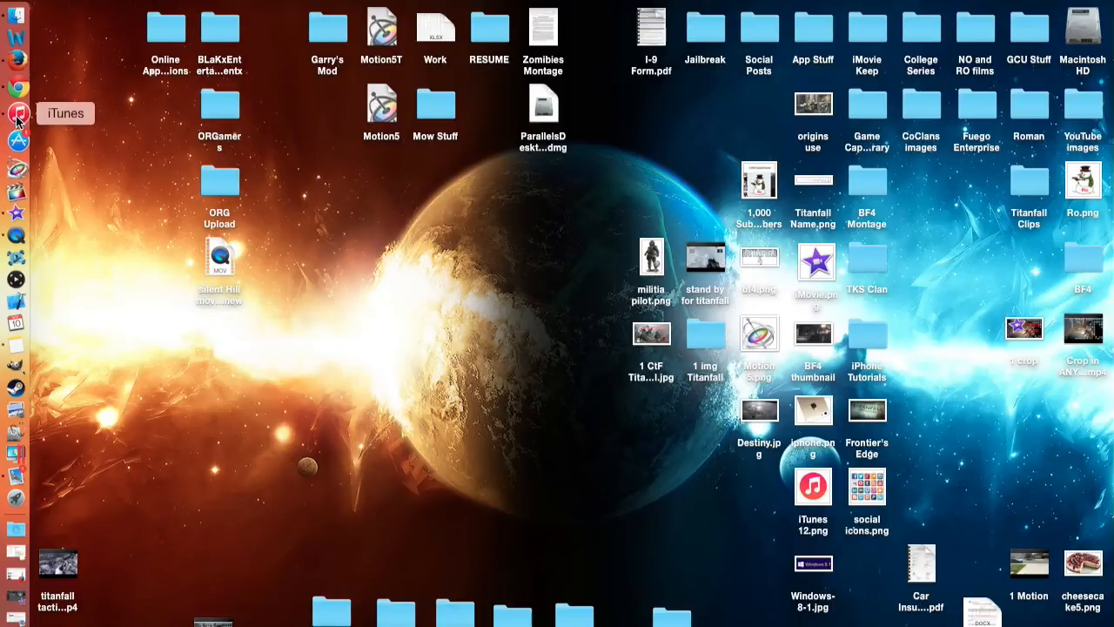
Step: Launch iTunes from the Dock, landing on the 23-song Recently Added playlist
click(16, 113)
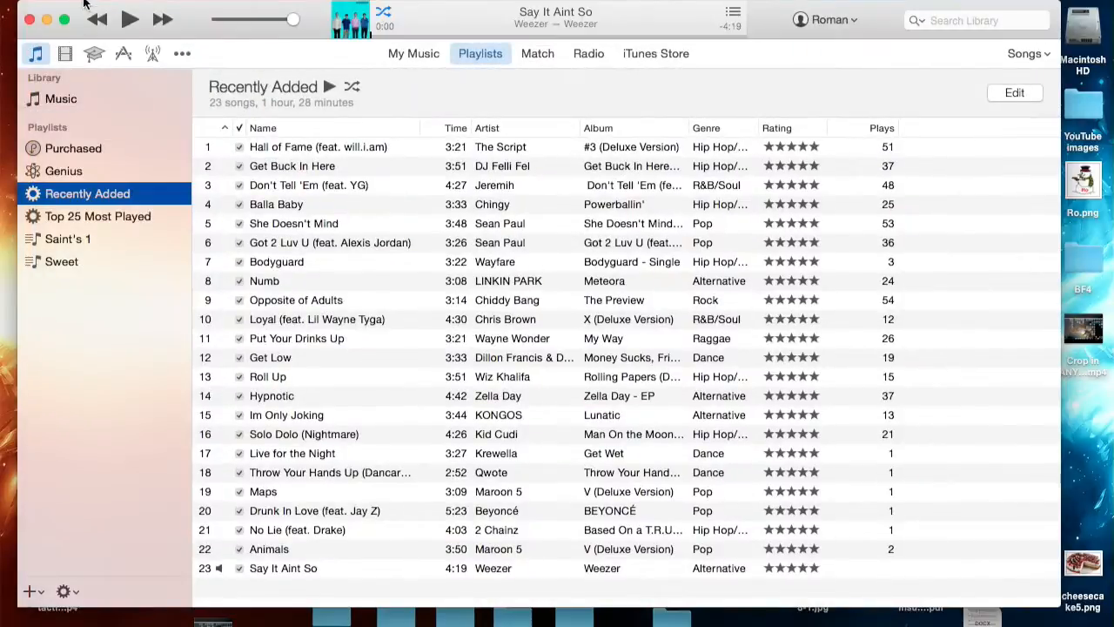
mouse_move(411, 174)
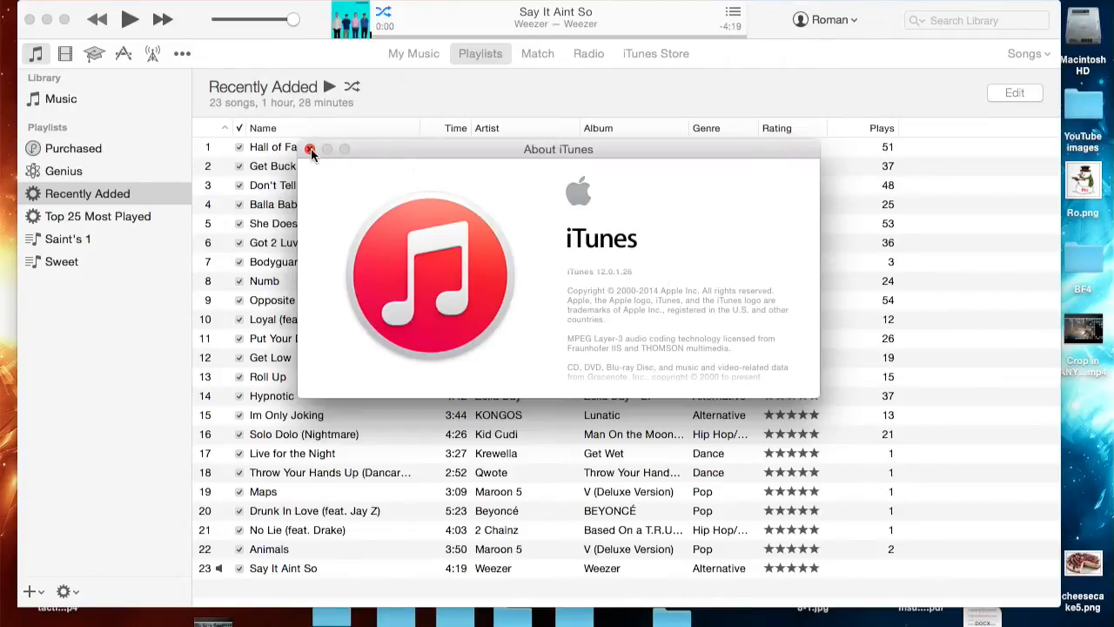
Step: Dismiss the About iTunes window, returning to the Recently Added playlist
click(310, 150)
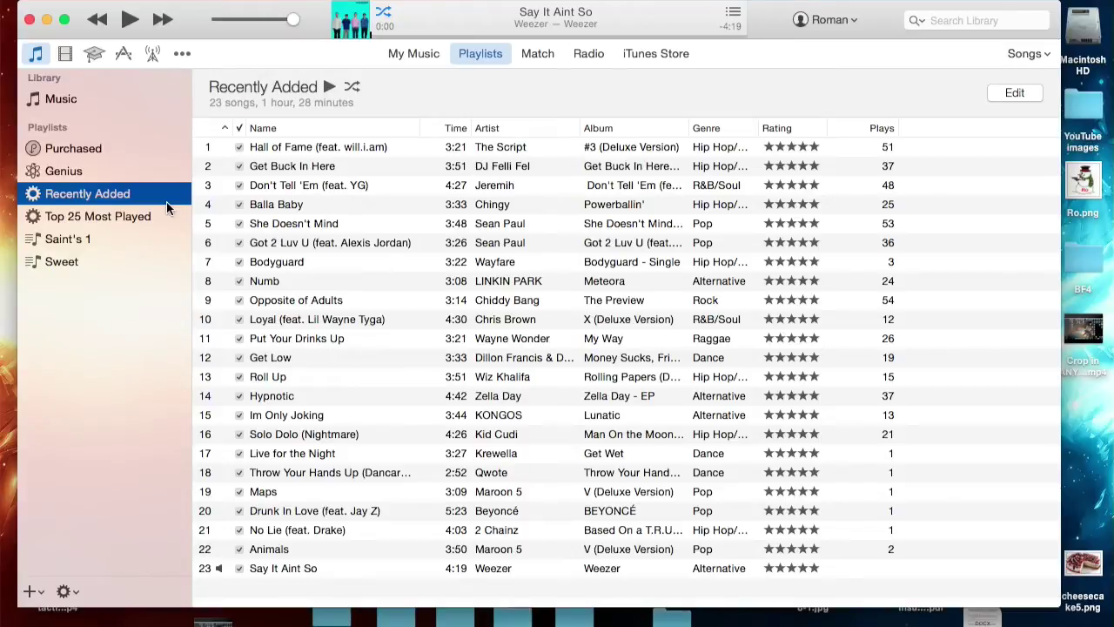
mouse_move(183, 122)
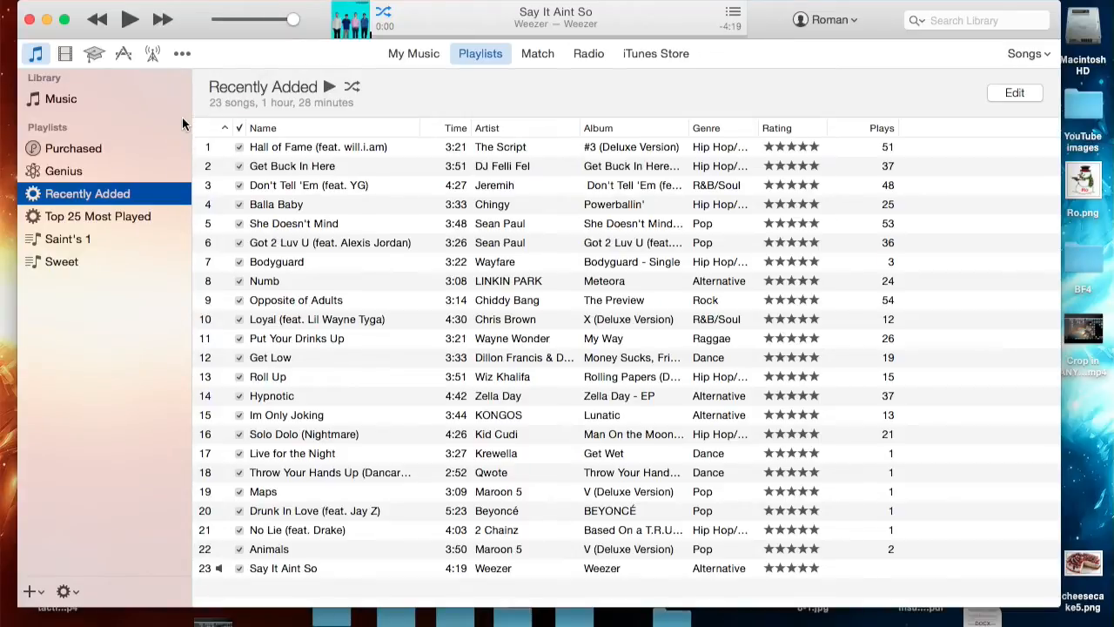
Step: Show Ro's iPhone 5s Summary page with iOS 8.1 and the 11/8/14 backup
click(220, 54)
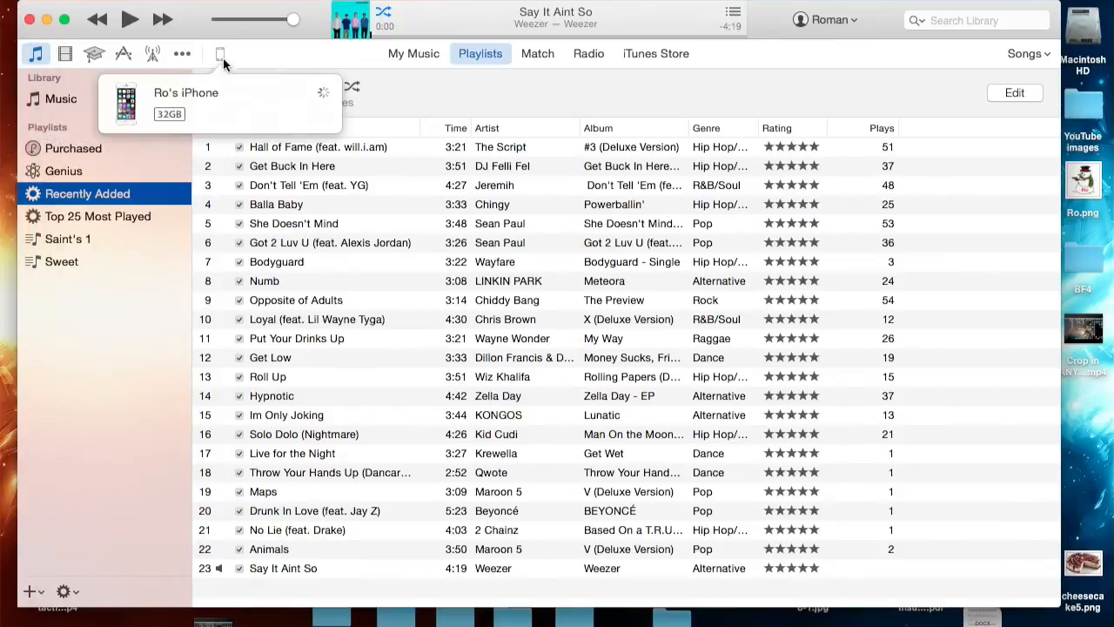
mouse_move(210, 61)
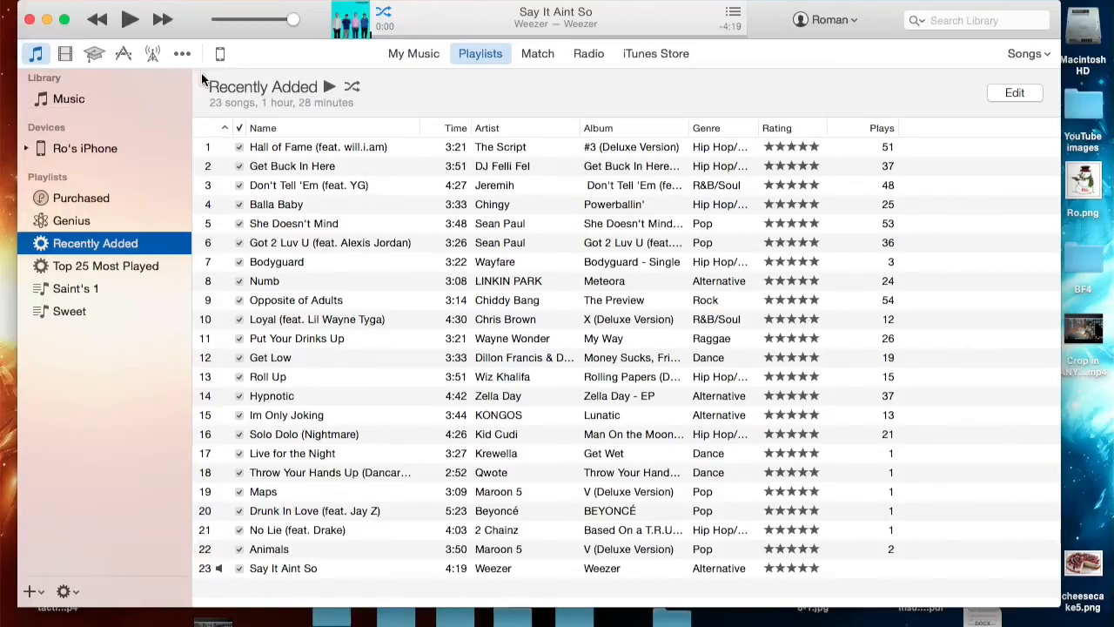
click(219, 53)
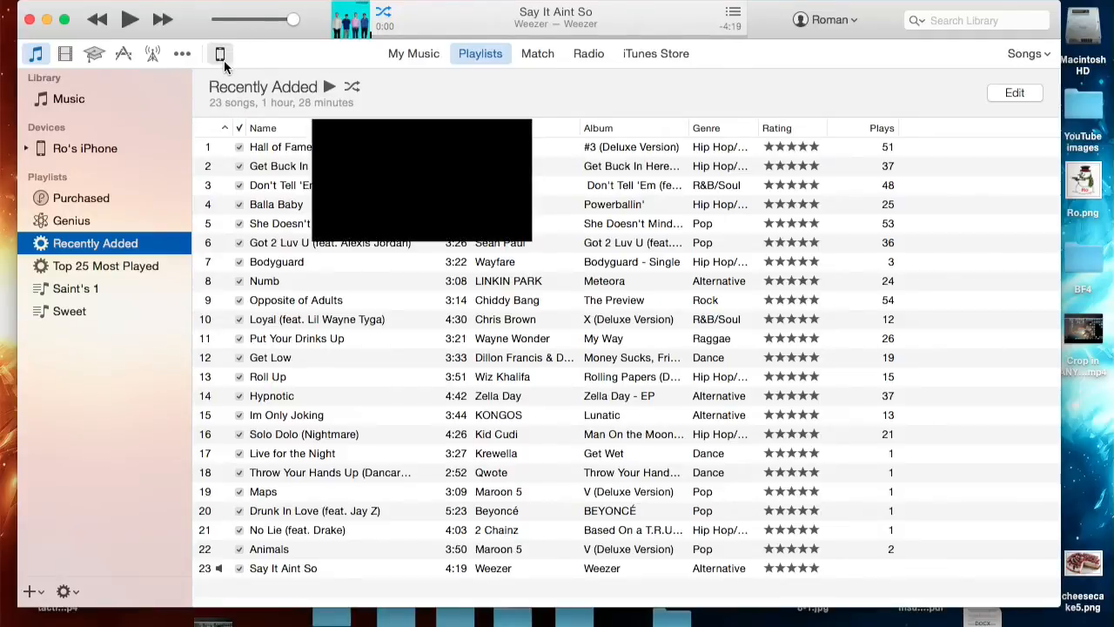
click(219, 53)
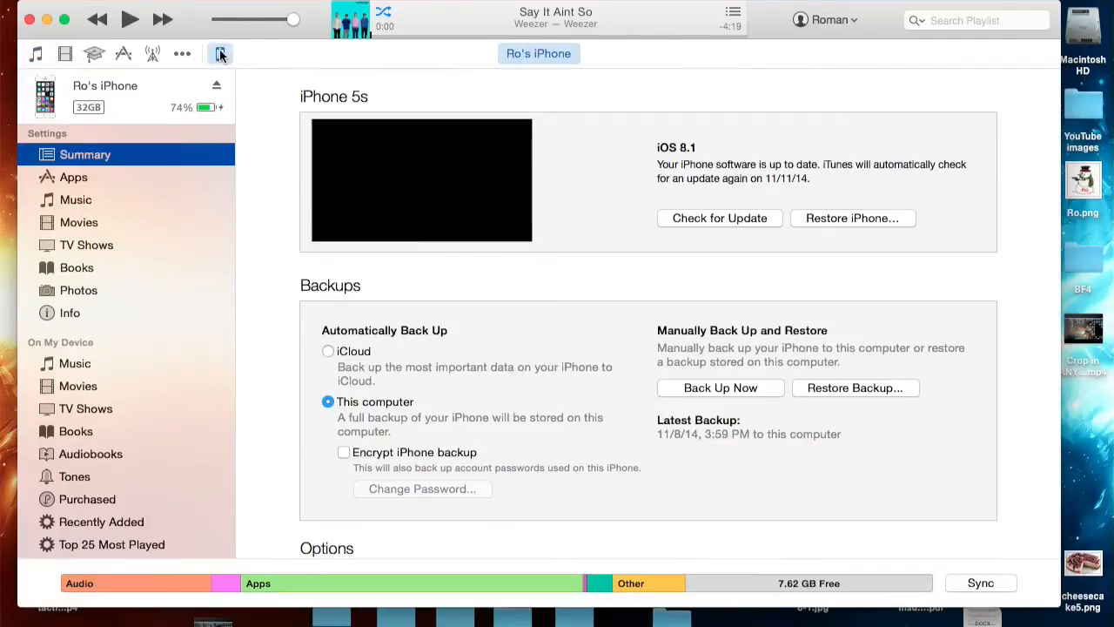
mouse_move(938, 529)
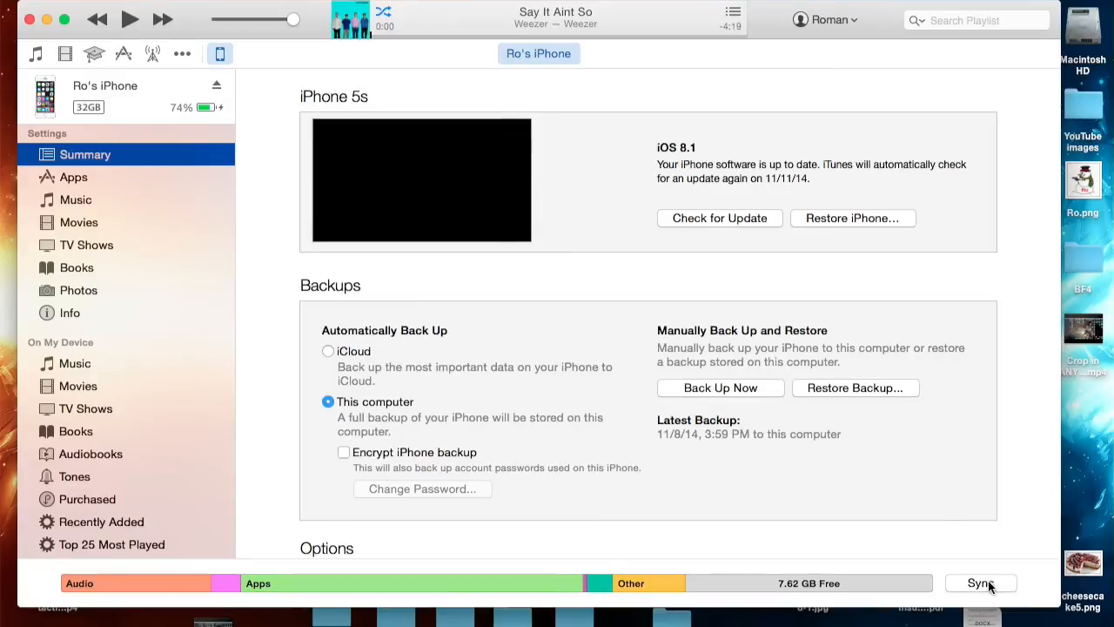
Step: Sync Ro's iPhone so the latest backup updates to Today 2:33 PM
click(980, 582)
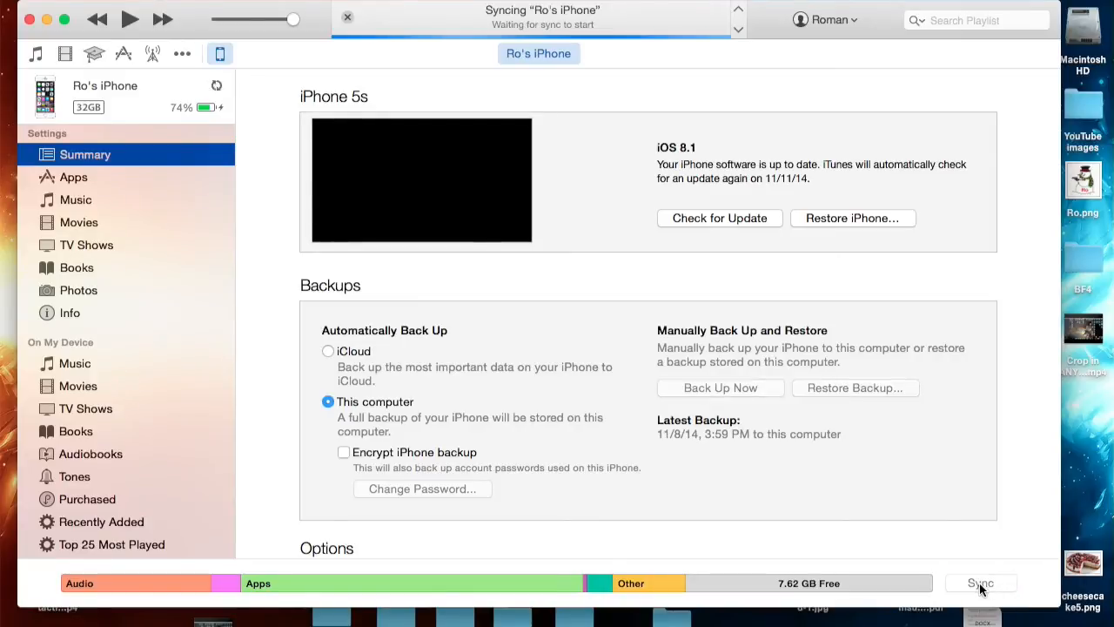
click(980, 582)
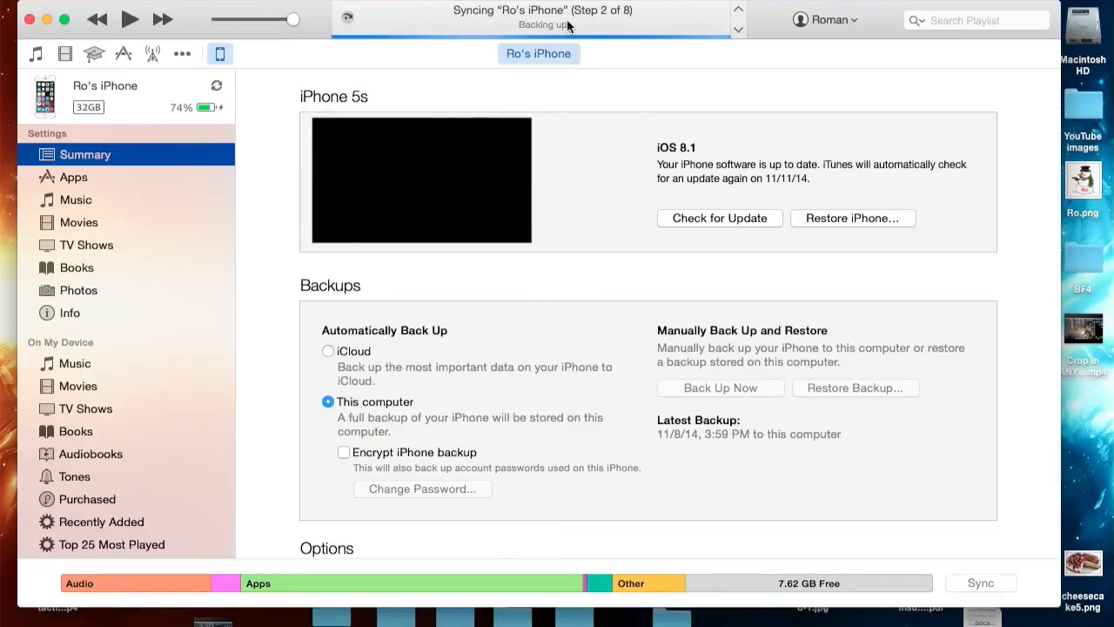
mouse_move(651, 25)
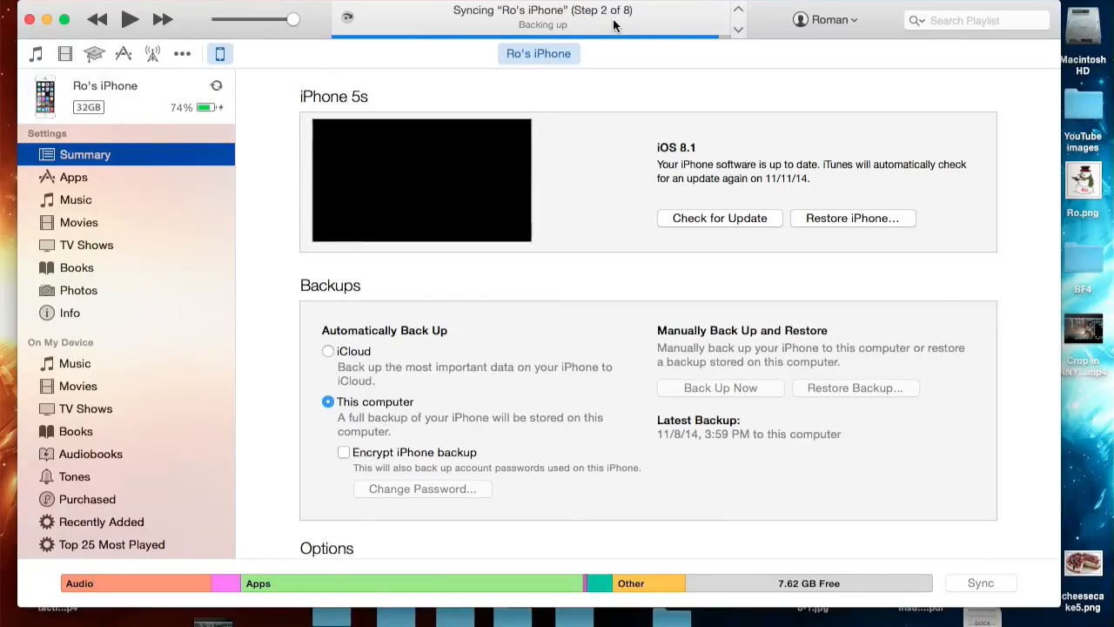
mouse_move(648, 23)
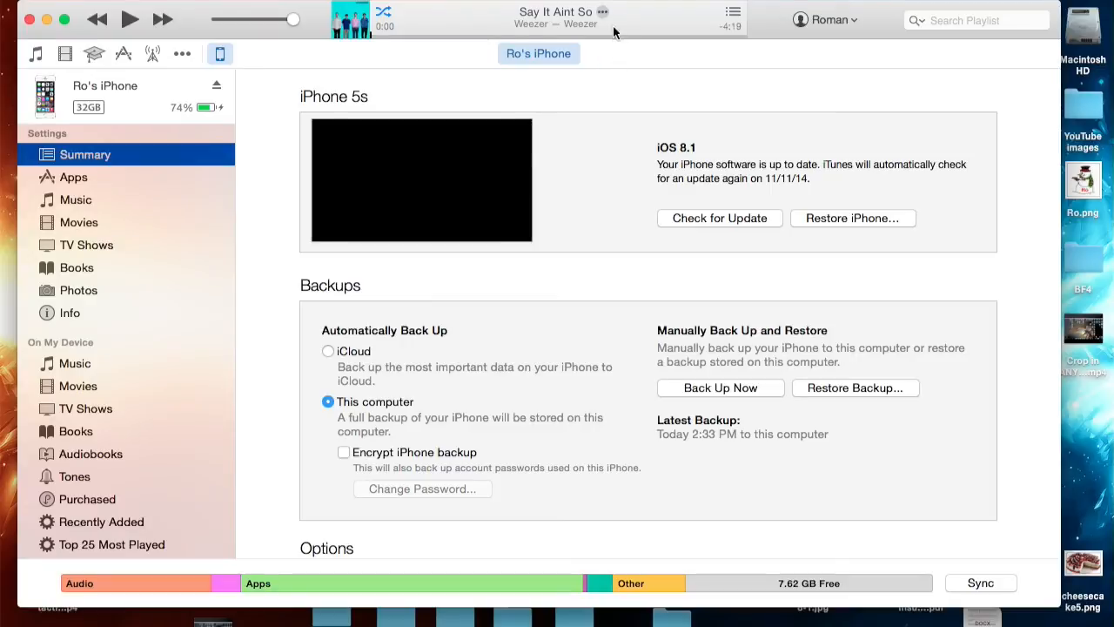
mouse_move(804, 383)
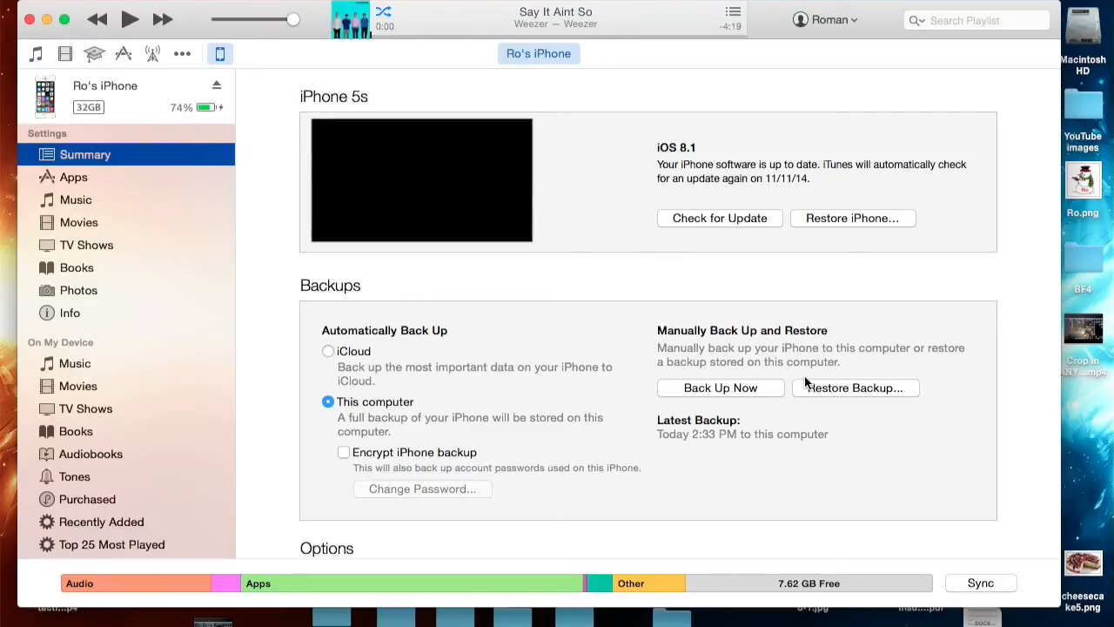
mouse_move(897, 424)
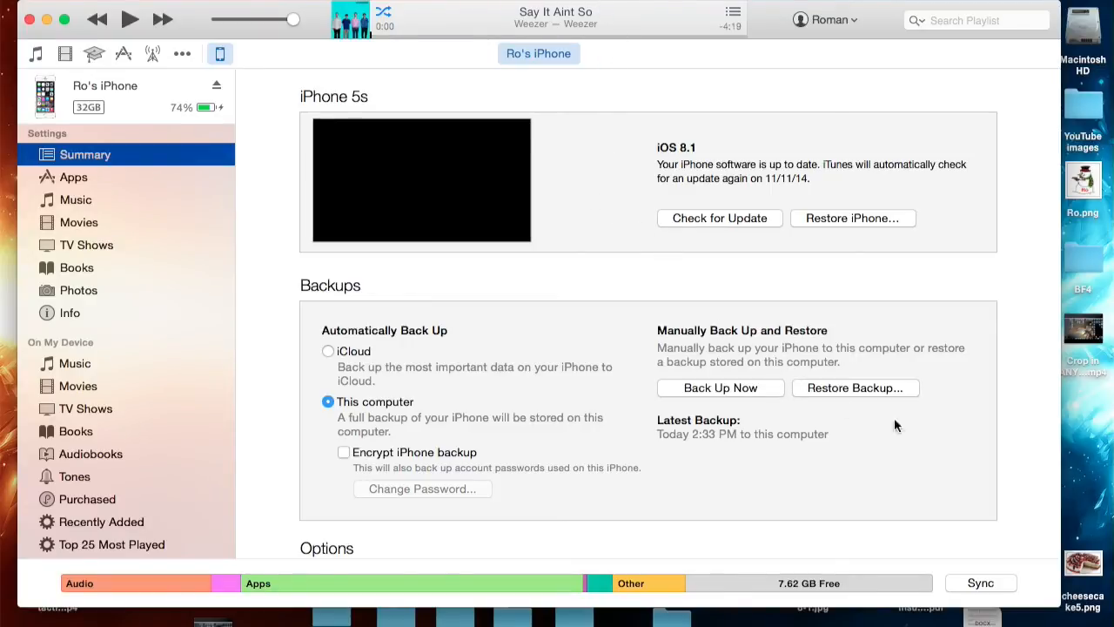